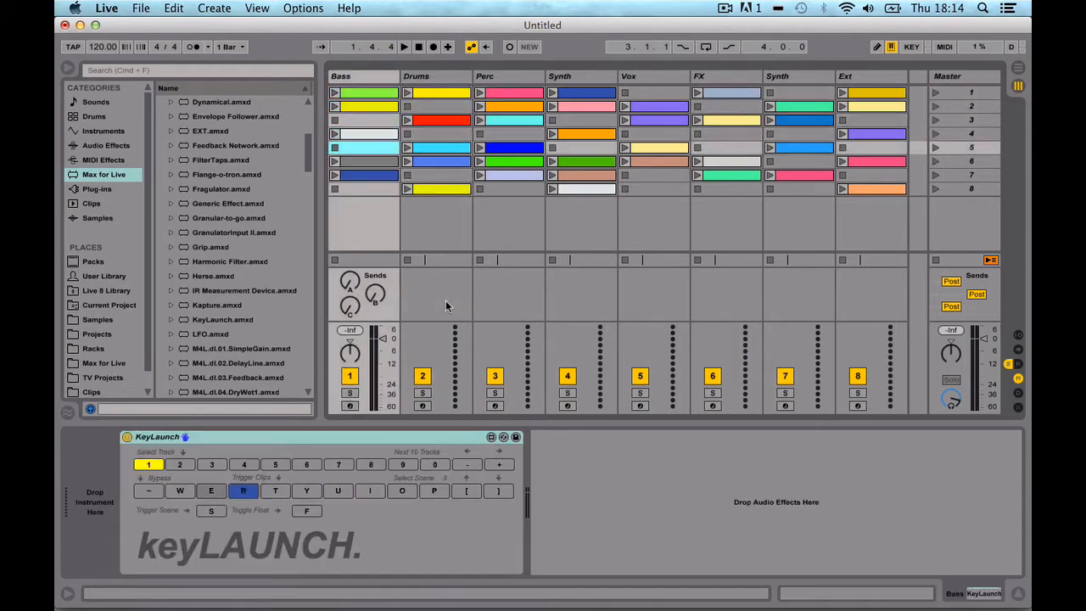
Step: Press KeyLaunch's Select Scene key twice to move the selection upward toward scene 1
left_click(275, 491)
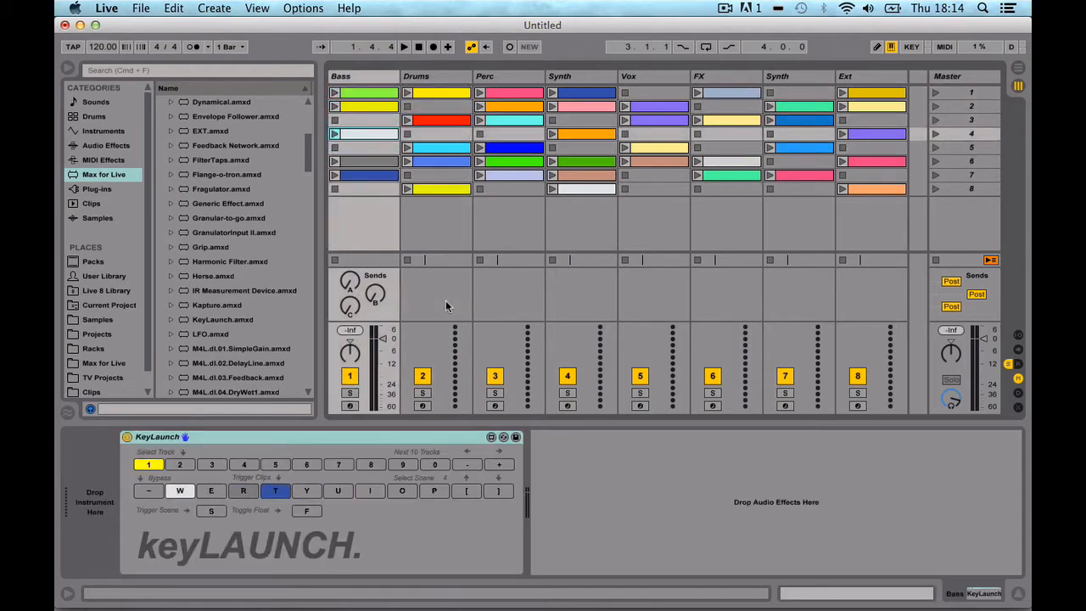
left_click(369, 490)
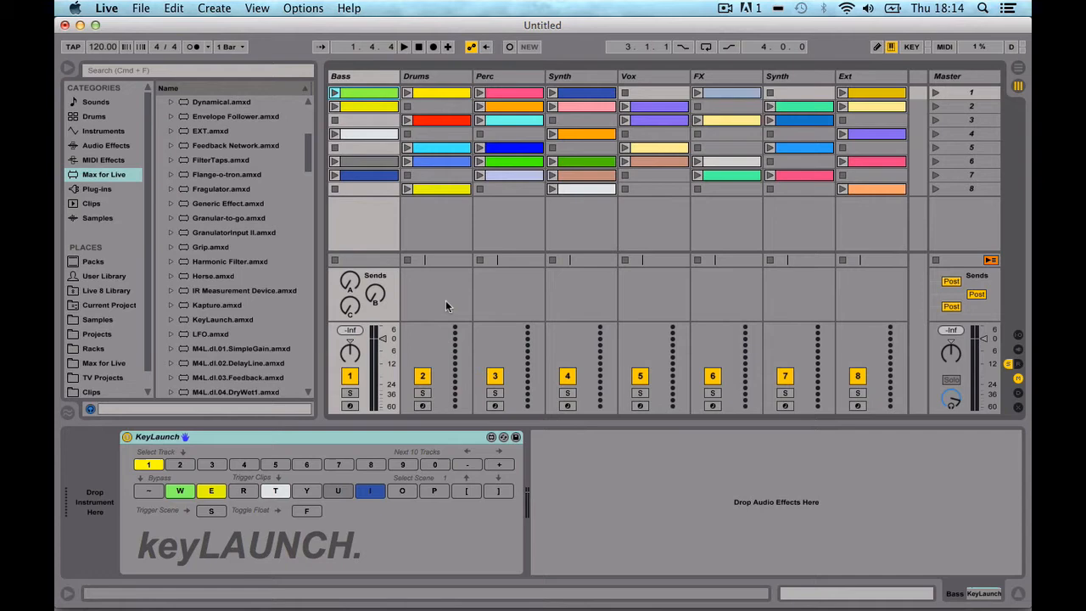
mouse_move(276, 505)
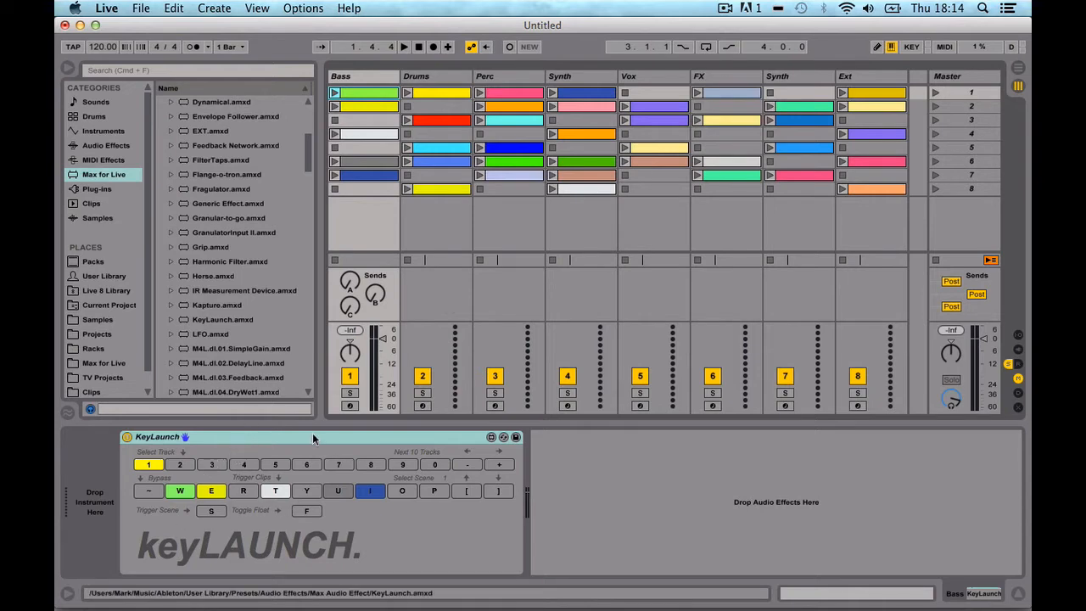
mouse_move(237, 509)
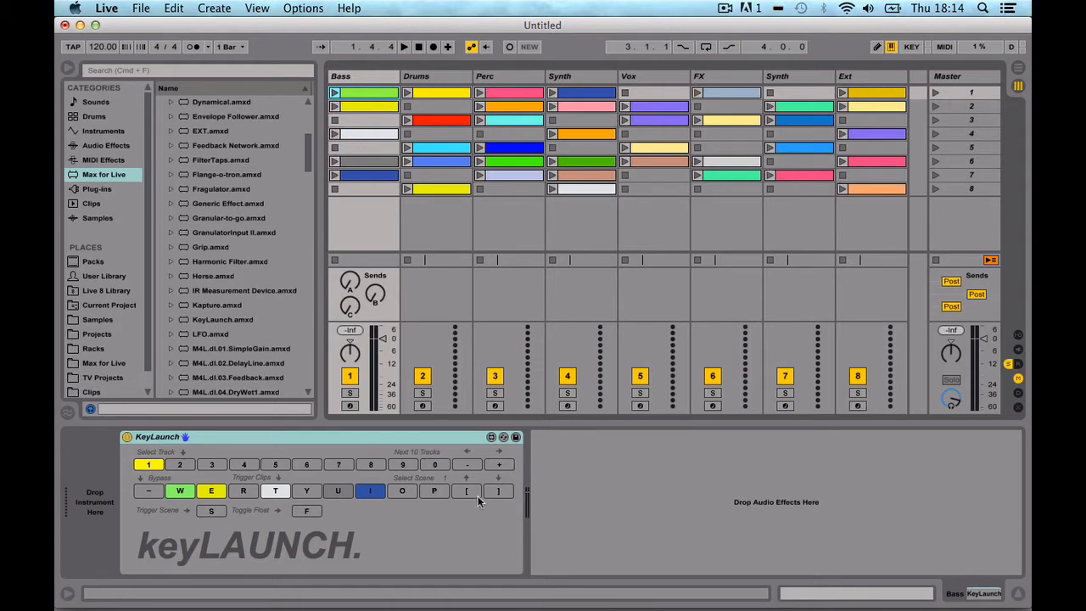
Step: Launch the Bass track's first clip with KeyLaunch's W Trigger Clips key
left_click(307, 491)
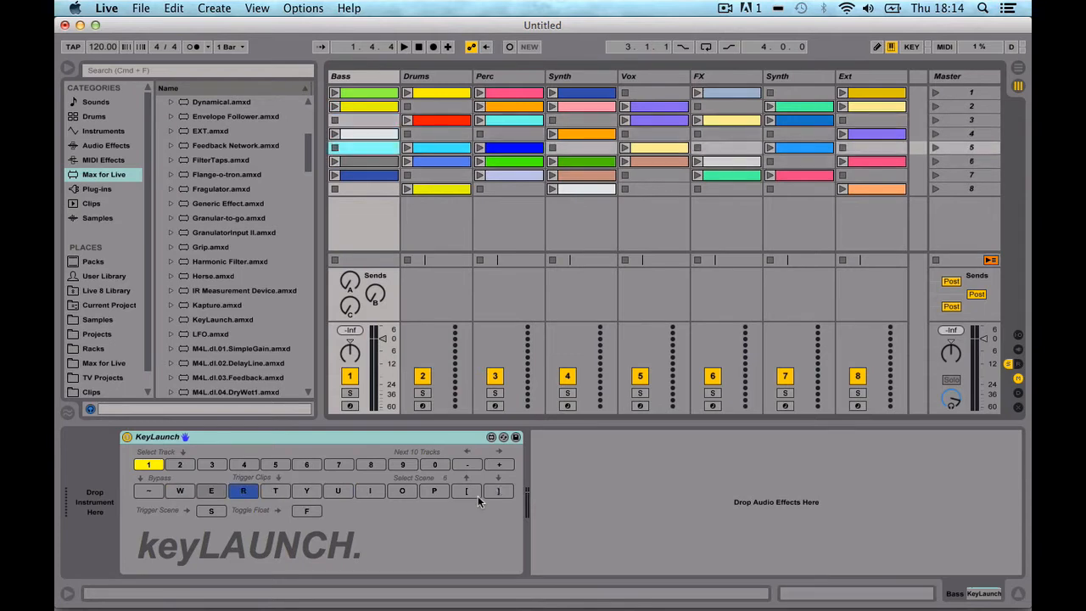
left_click(243, 490)
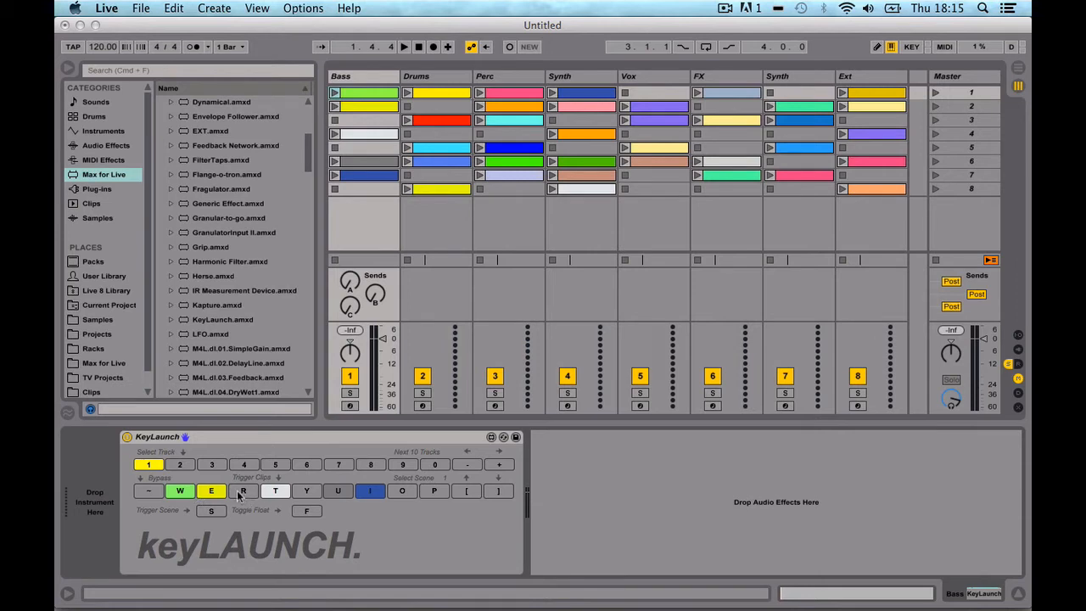
mouse_move(246, 499)
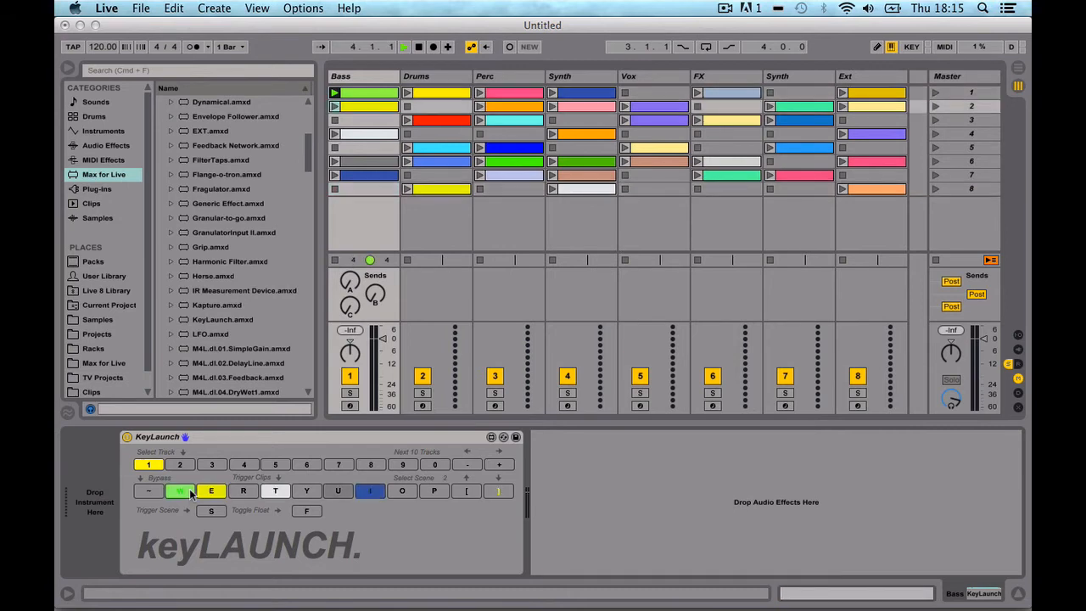
Step: Toggle KeyLaunch into its own floating window with the F key
left_click(306, 490)
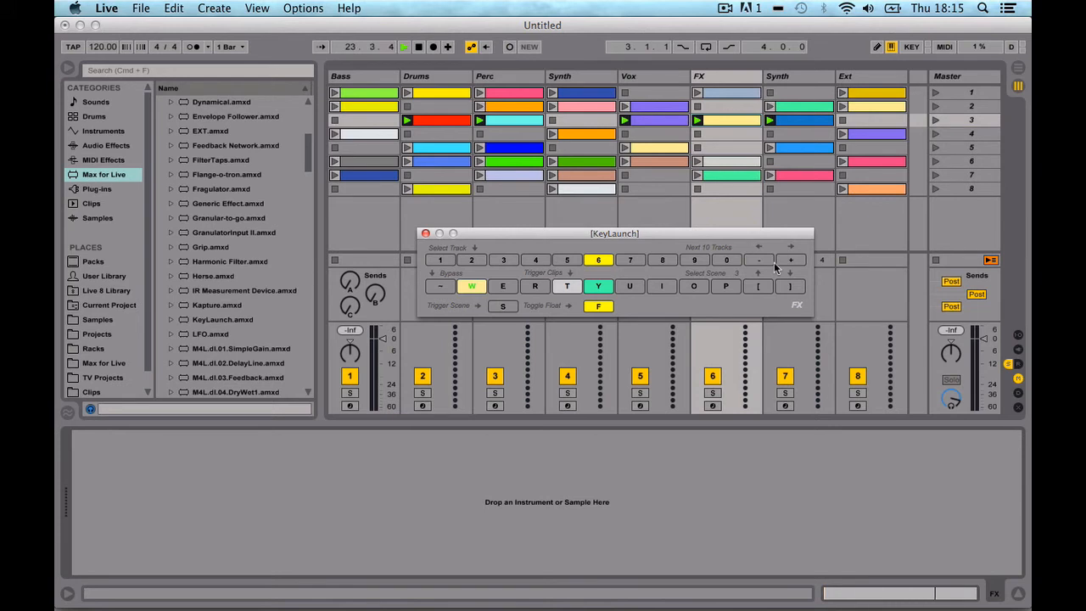
Step: Nudge the floating KeyLaunch window slightly and engage its ~ Bypass key
left_click_drag(614, 233, 627, 222)
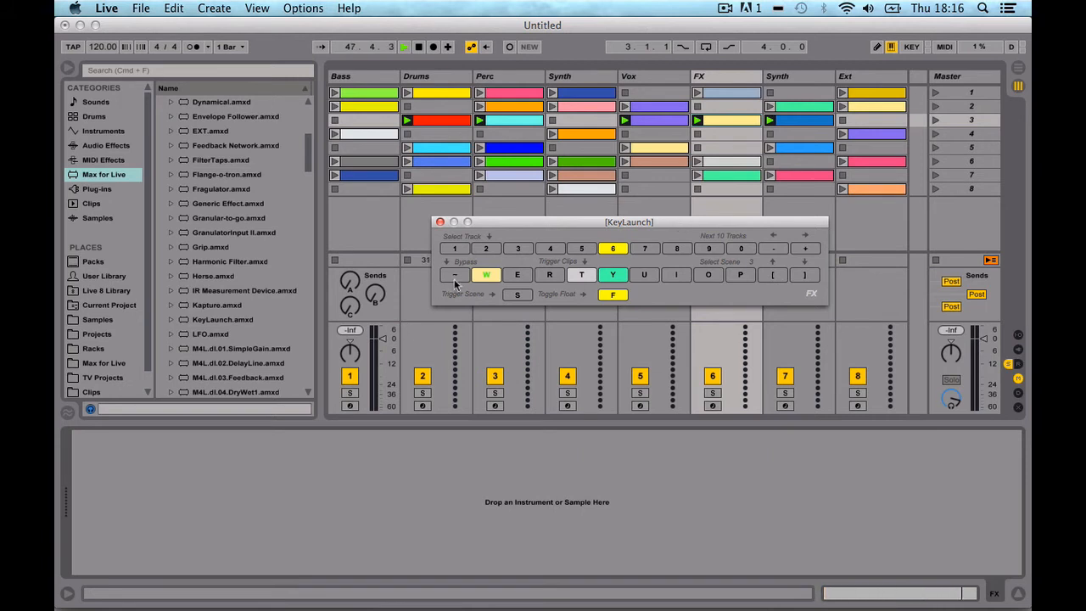
left_click(454, 274)
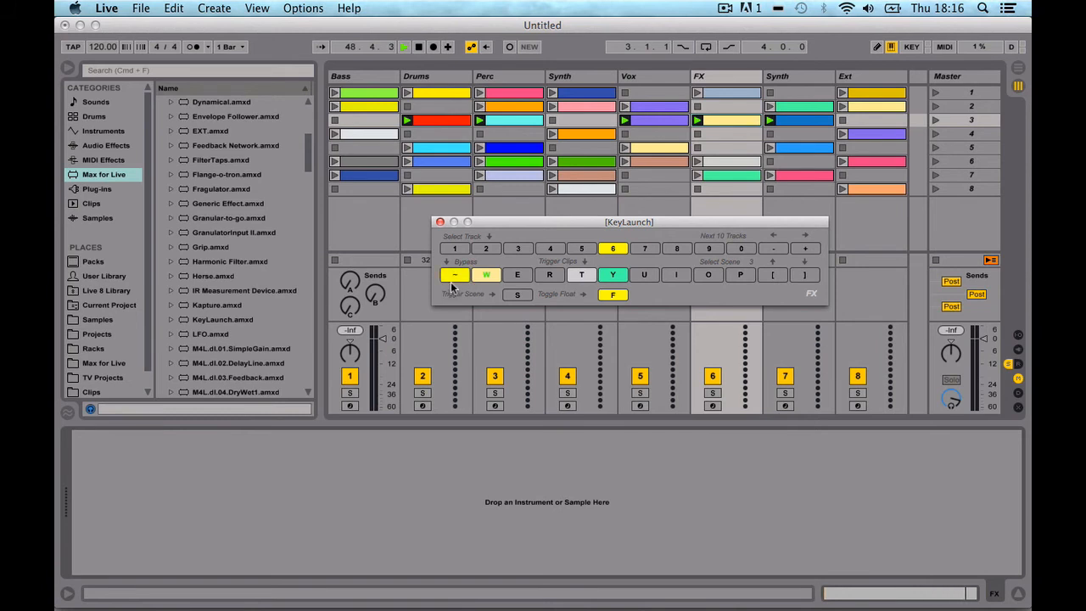